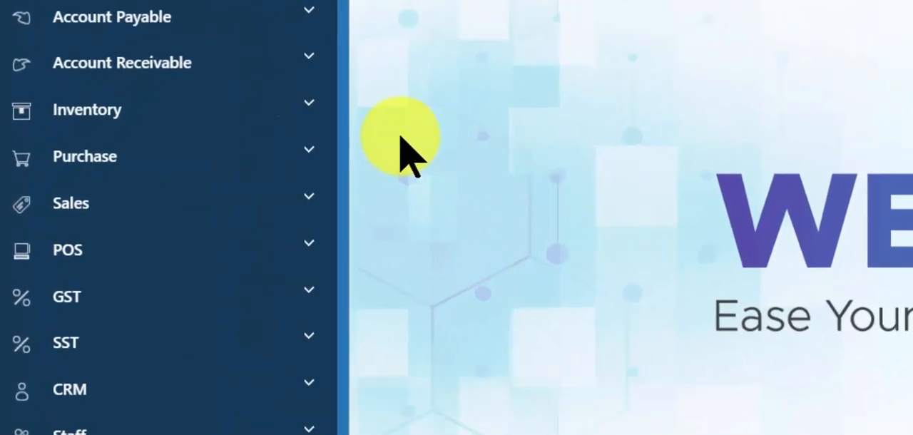
- Create stock item 'Digi Reload RM50' with Batch Control and Serialize Control ticked
click(87, 110)
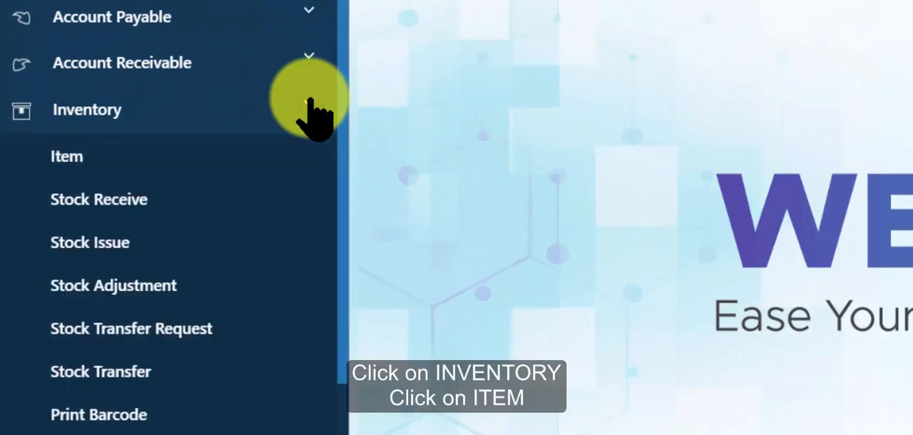
click(67, 157)
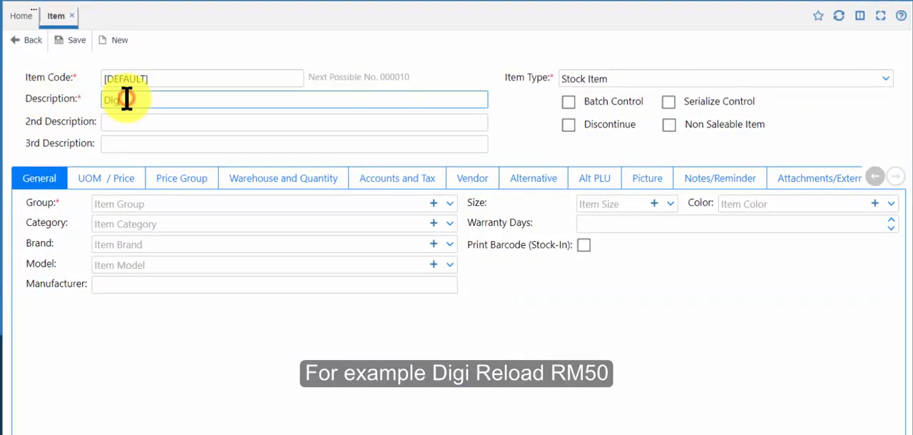
text(Reload)
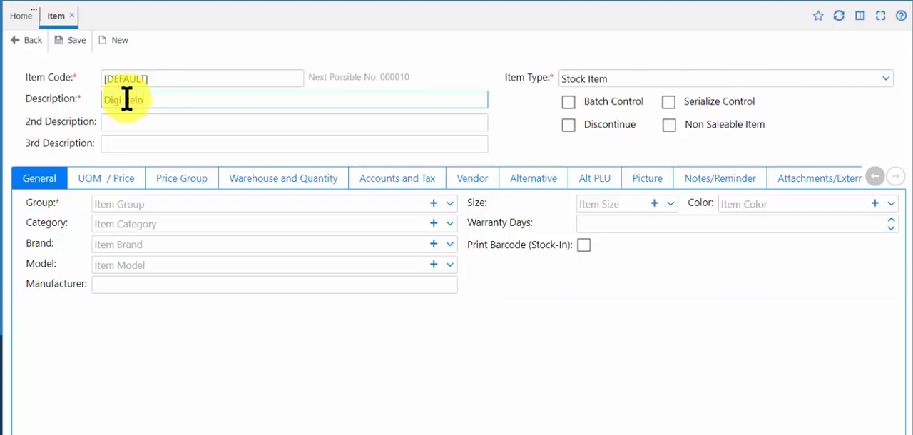
text(RM50)
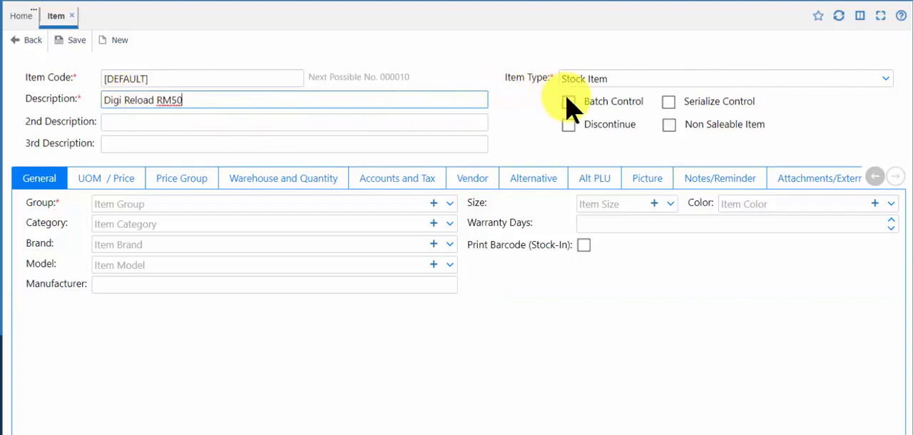
click(569, 101)
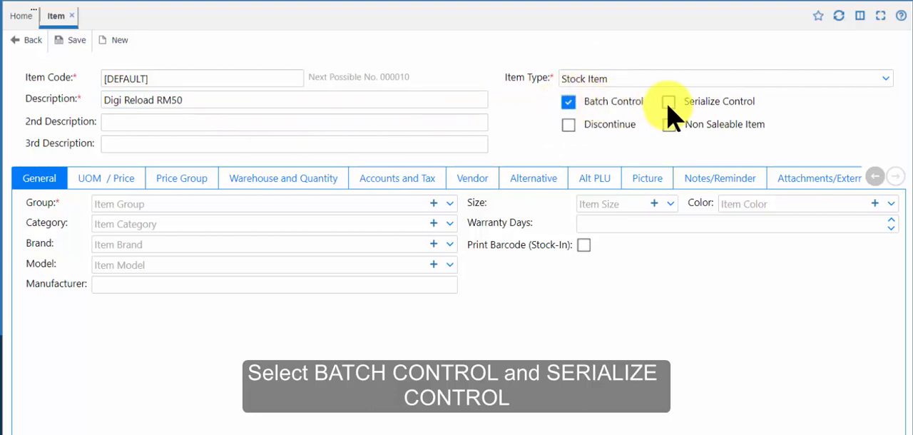
click(668, 101)
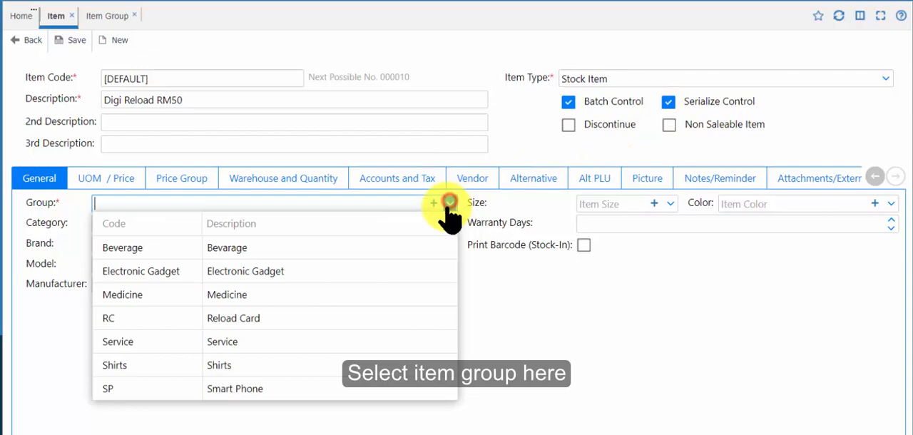
click(234, 318)
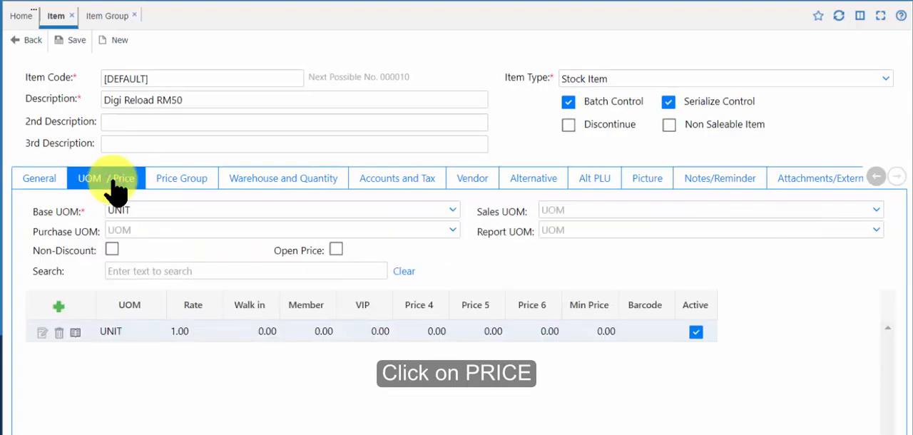
mouse_move(43, 335)
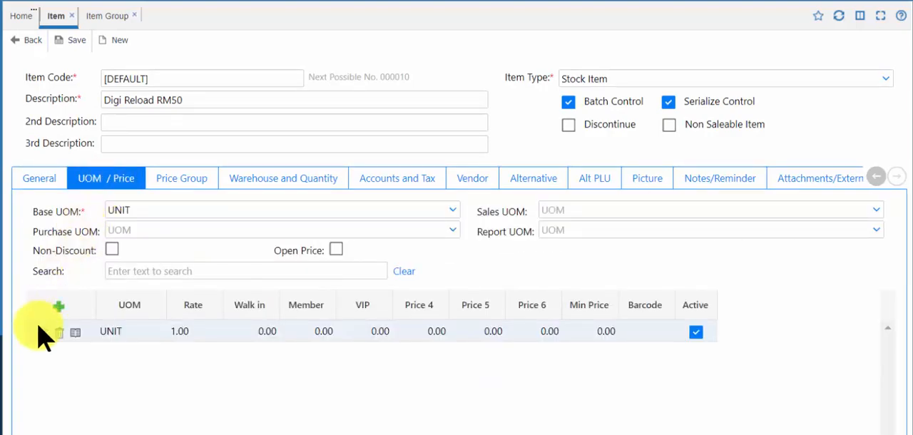
- Set the UNIT walk-in price to 50.00 and save the item as 000010
click(75, 332)
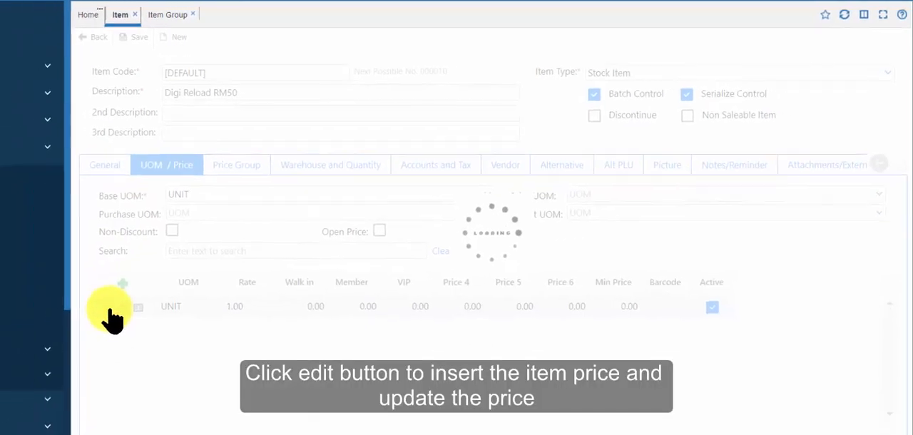
click(138, 306)
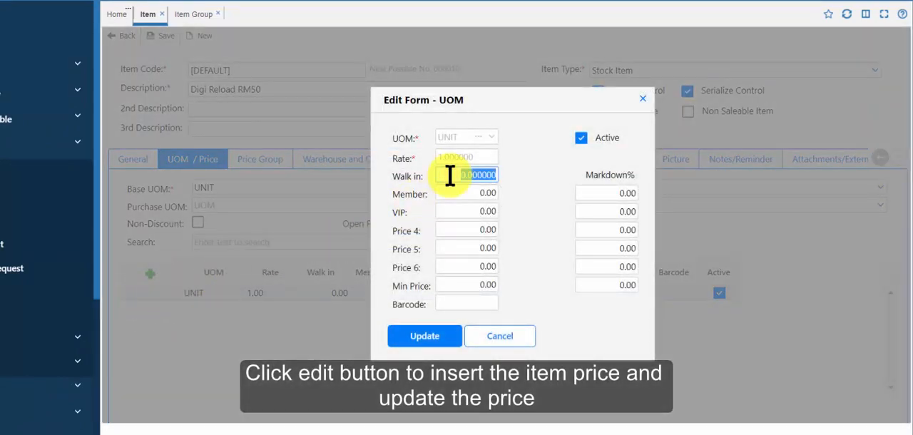
text(50)
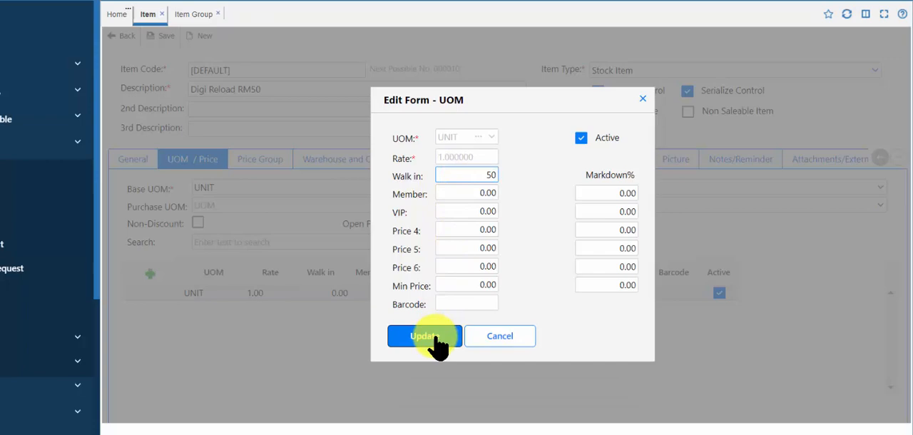
click(424, 336)
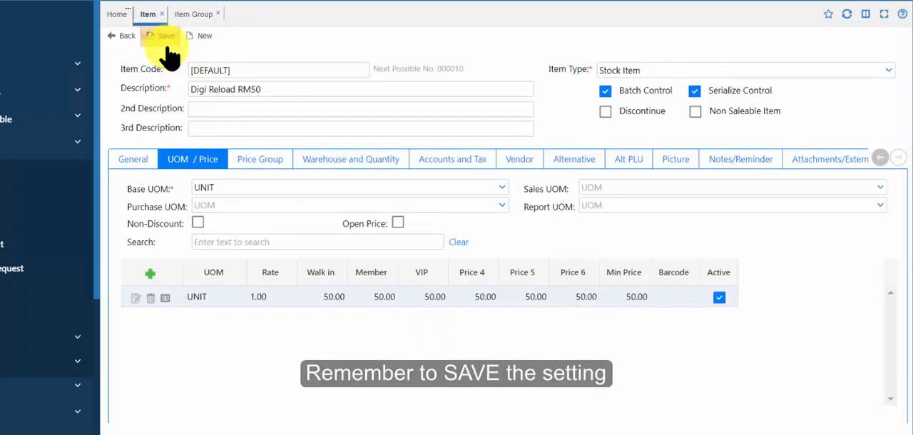
click(165, 36)
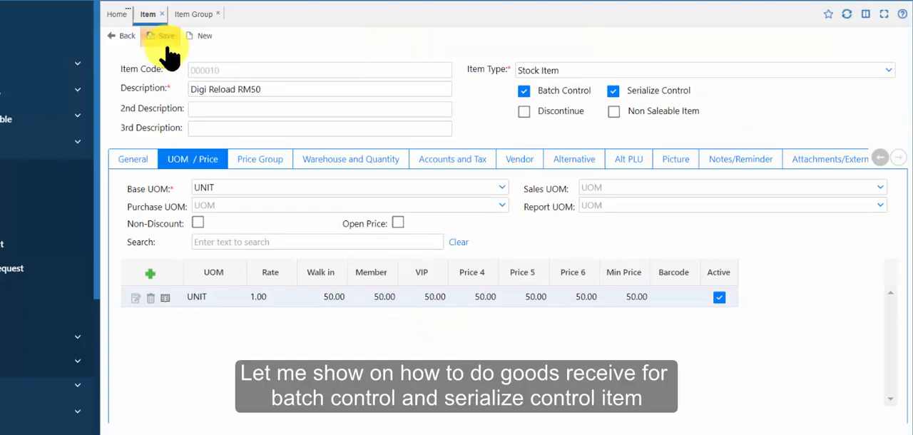
- Start a new document under Purchase > Goods Receive
click(68, 96)
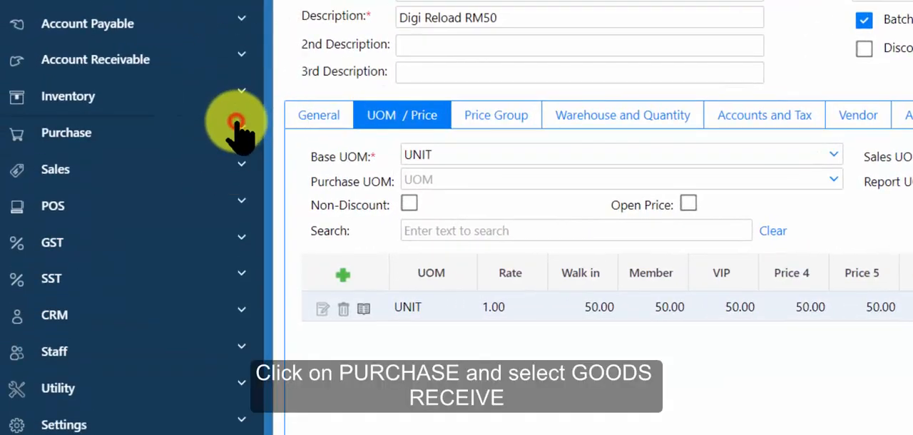
click(66, 133)
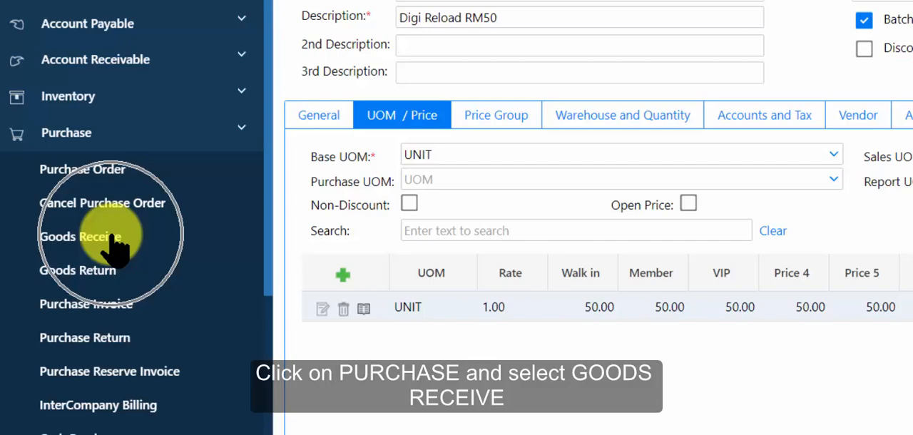
click(81, 236)
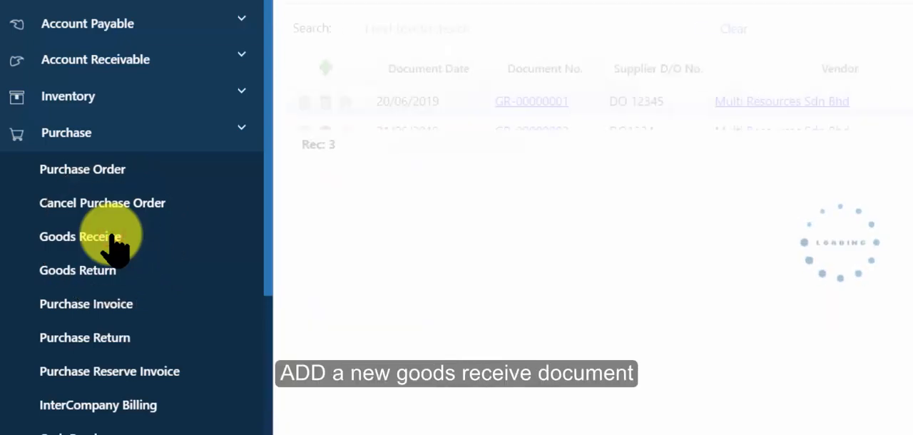
click(80, 236)
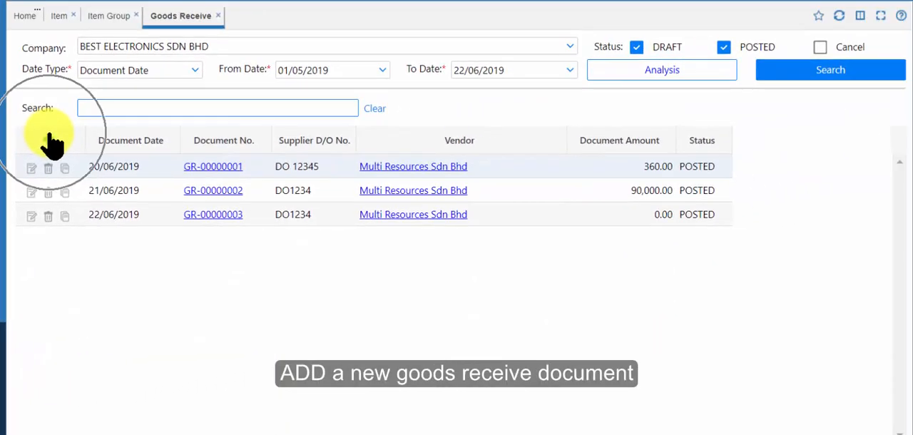
click(31, 168)
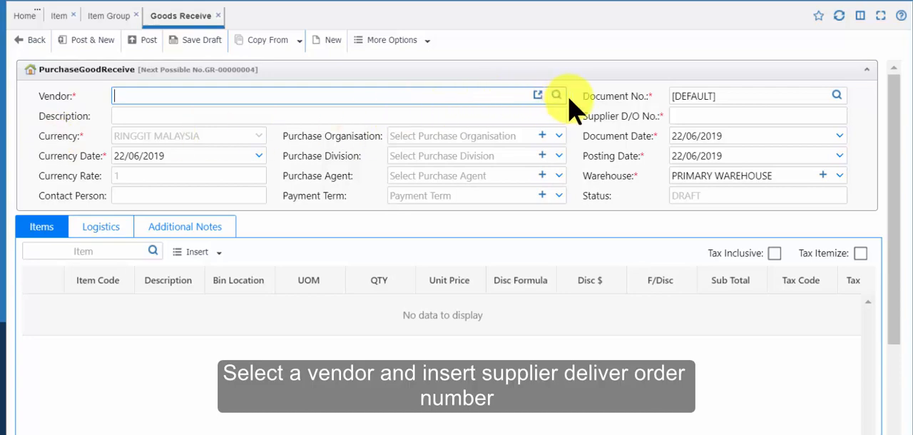
- Set vendor Multi Resources Sdn Bhd and Supplier D/O No. DO12345
click(557, 95)
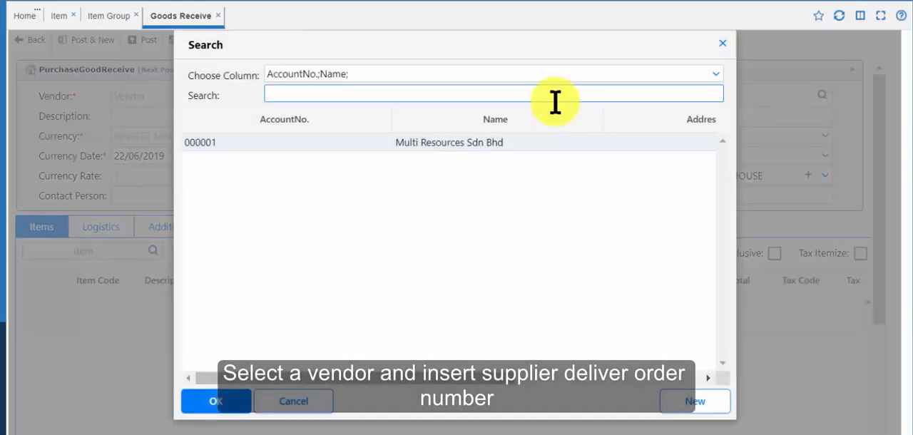
click(450, 142)
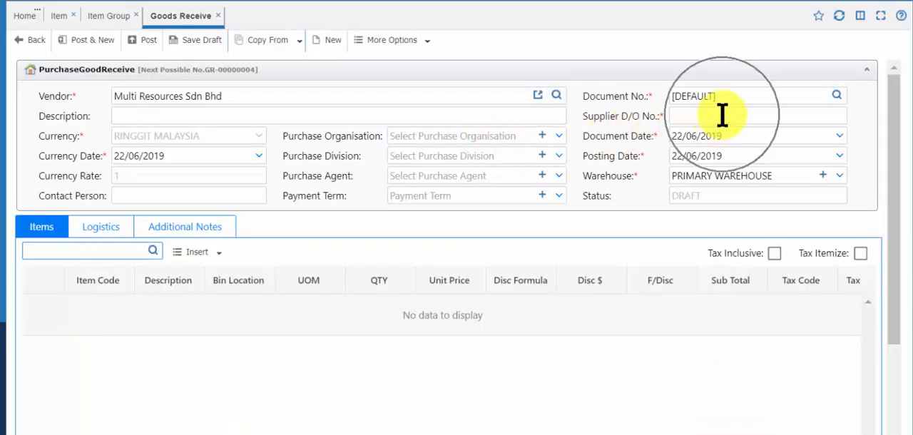
click(756, 115)
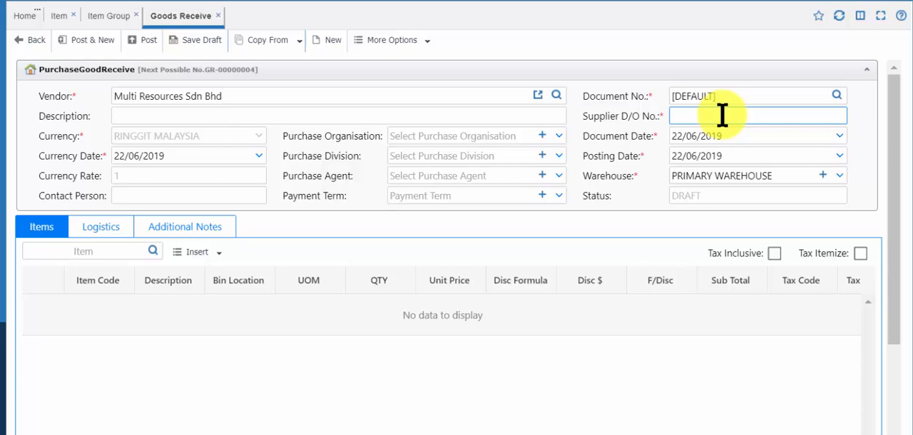
text(DO1)
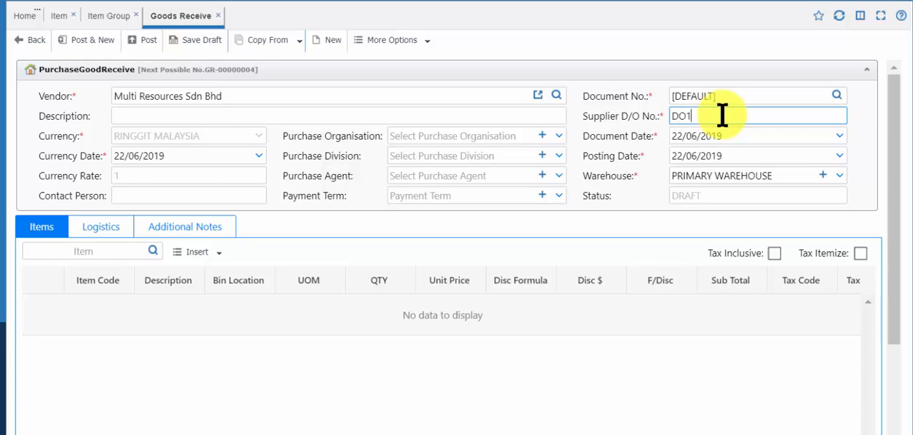
text(2345)
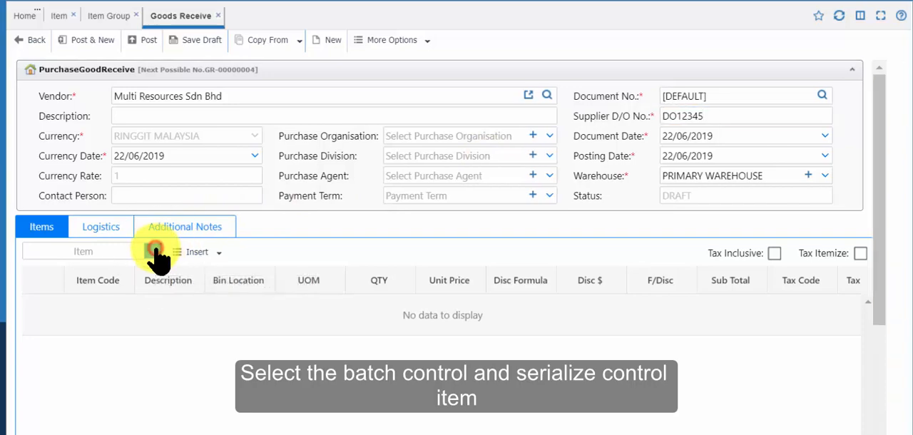
- Add Digi Reload RM50 (searched 'digi') as a receive line and start serial generation
click(153, 251)
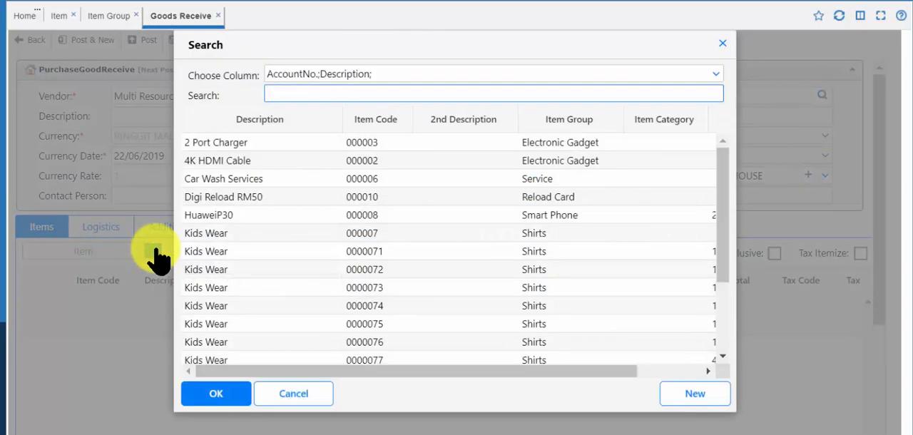
text(digi)
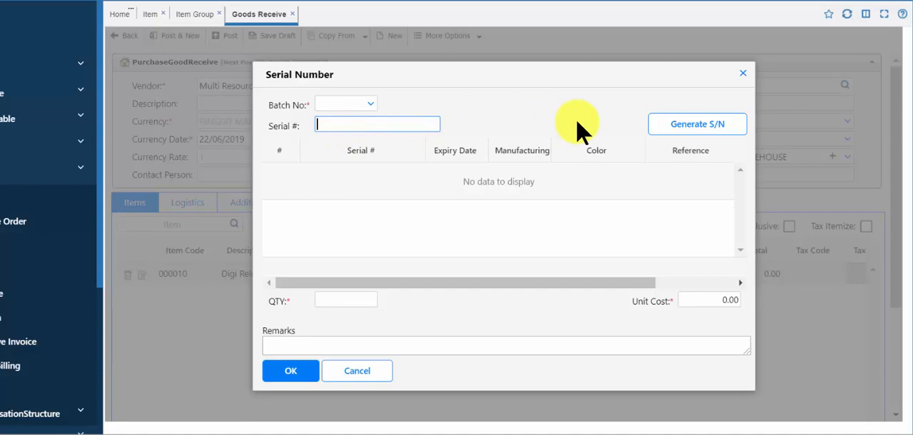
click(696, 124)
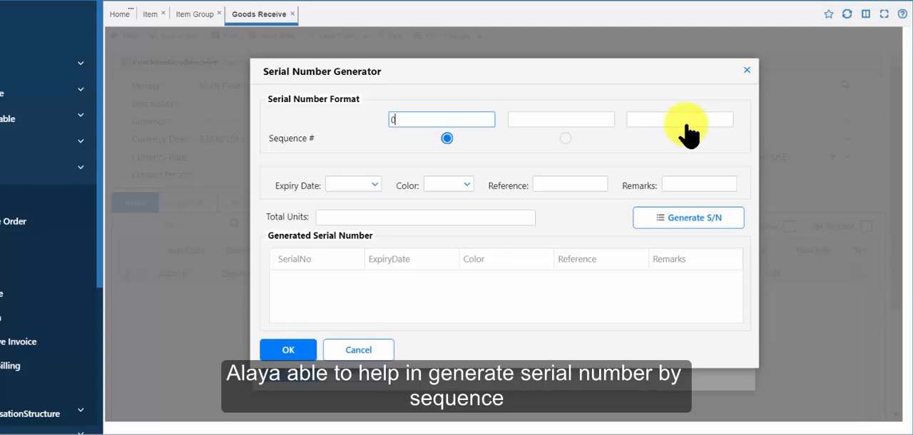
- Generate 200 serial numbers sequenced on the last digit, expiring 26/06/2020
click(561, 119)
text(0)
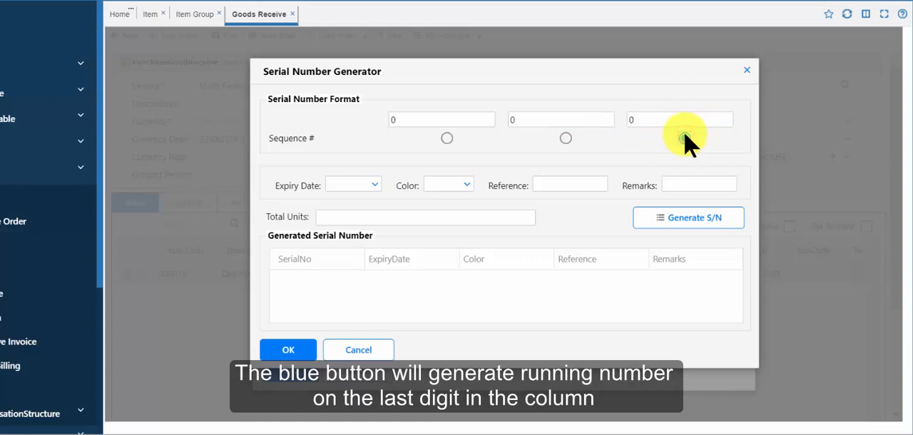
click(684, 137)
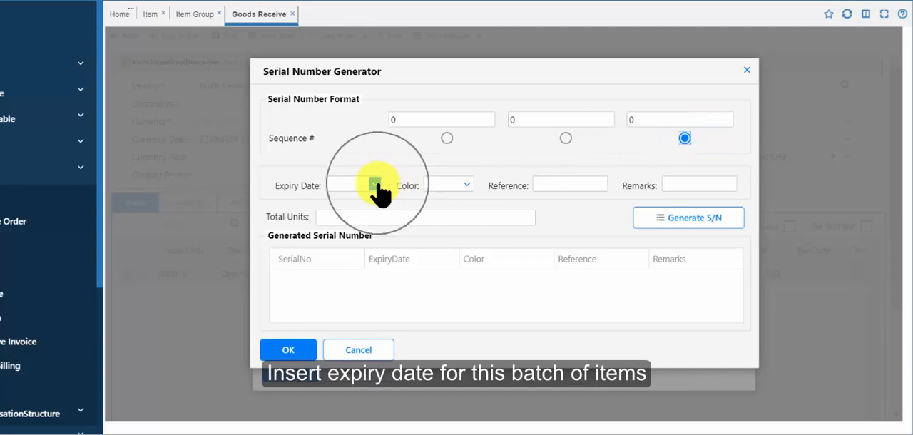
click(353, 185)
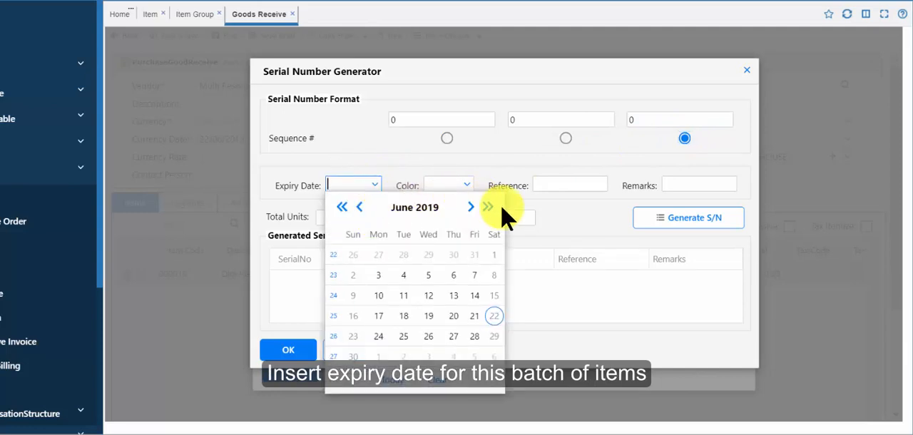
click(488, 207)
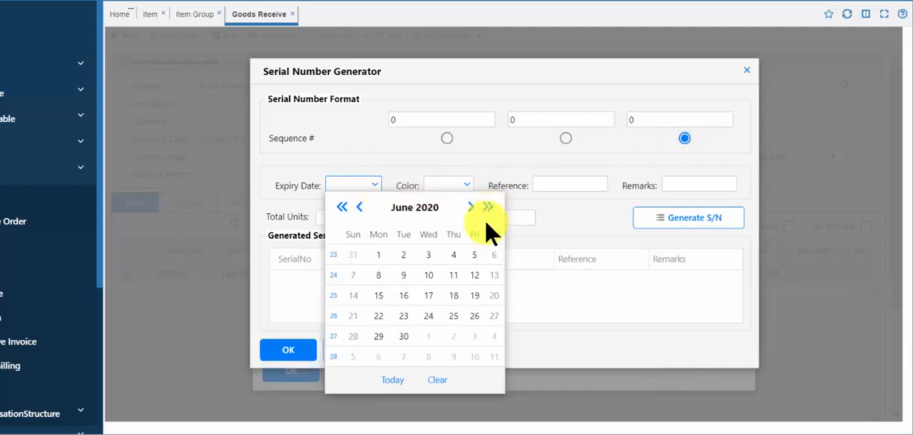
click(494, 254)
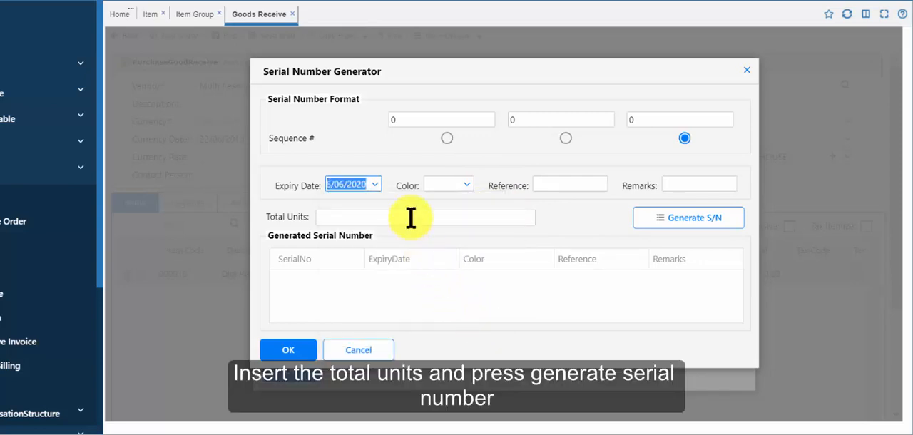
click(426, 216)
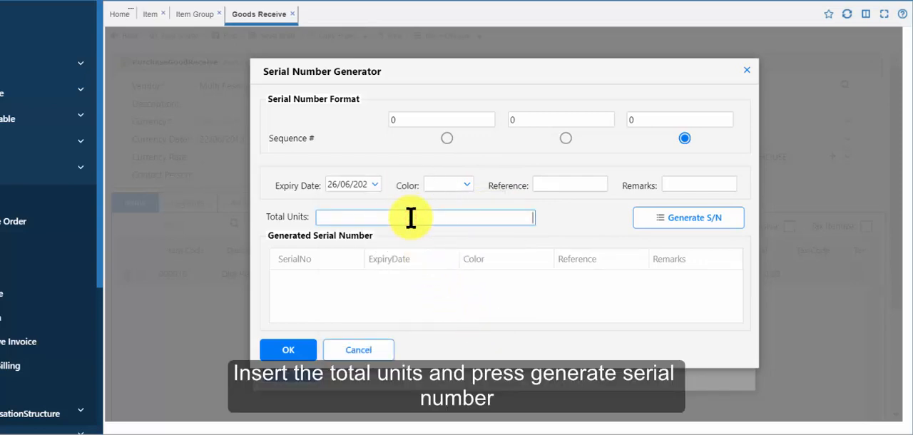
text(200)
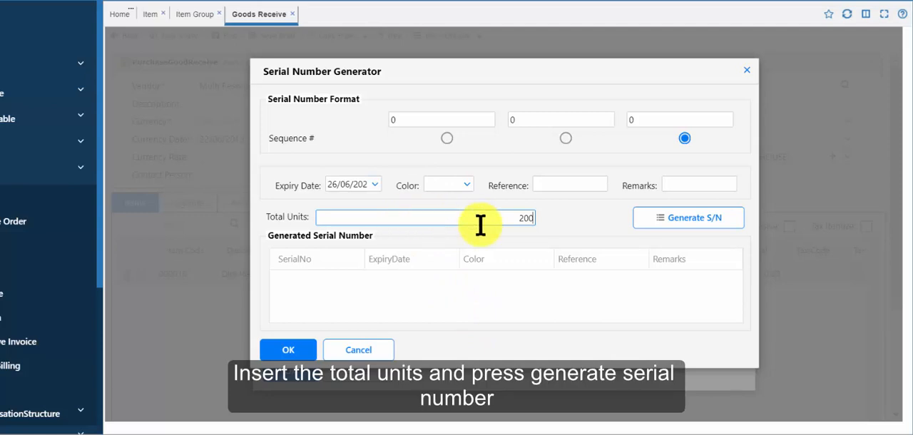
click(688, 218)
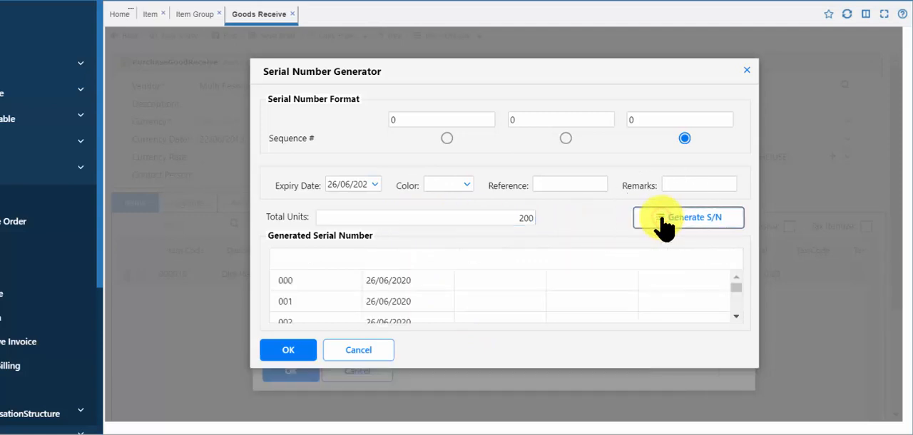
click(687, 218)
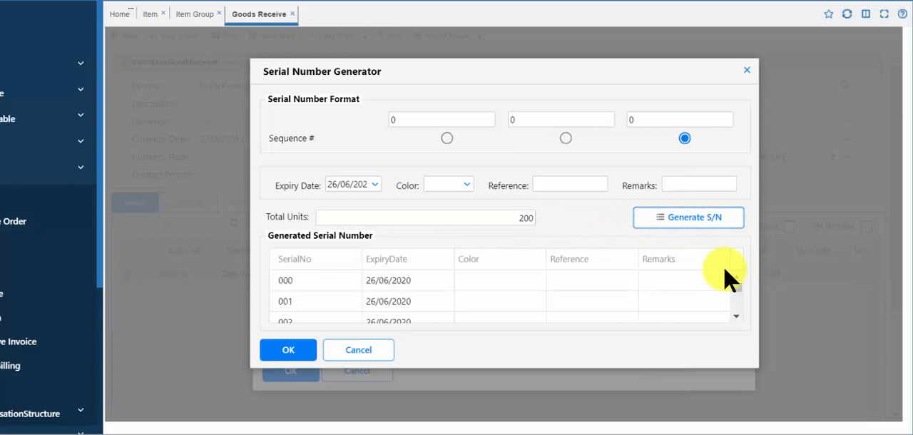
scroll(down, 3)
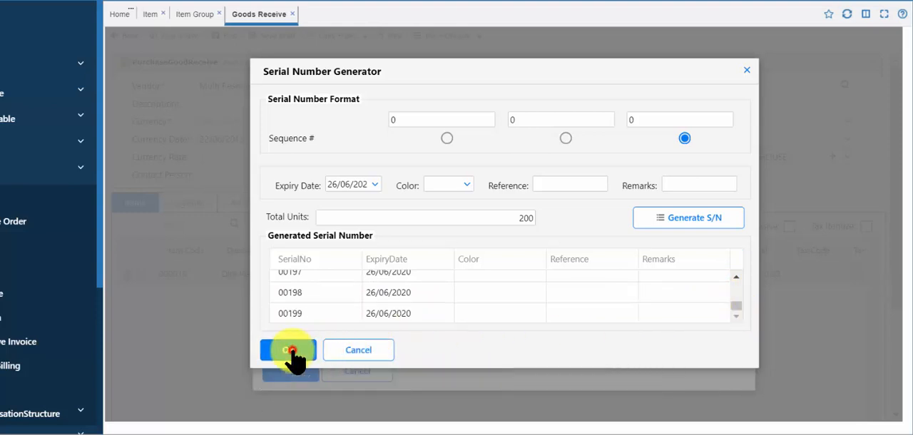
- Accept the serials, enter unit cost 40, and post goods receive GR-00000004
click(289, 349)
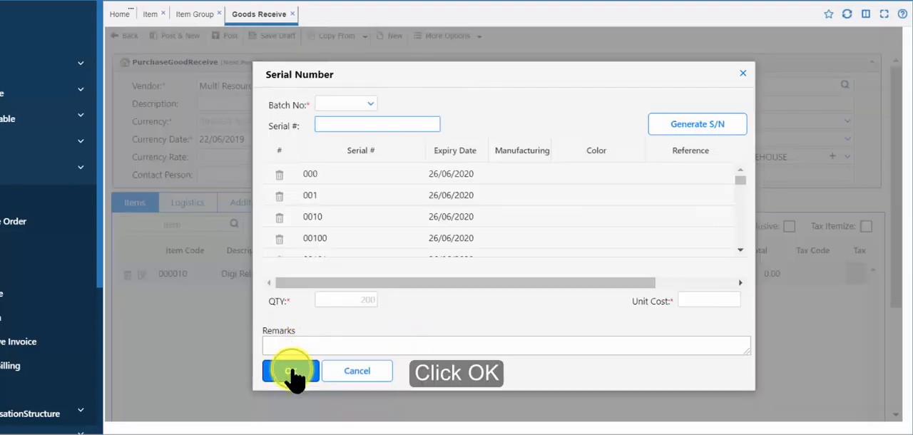
click(290, 371)
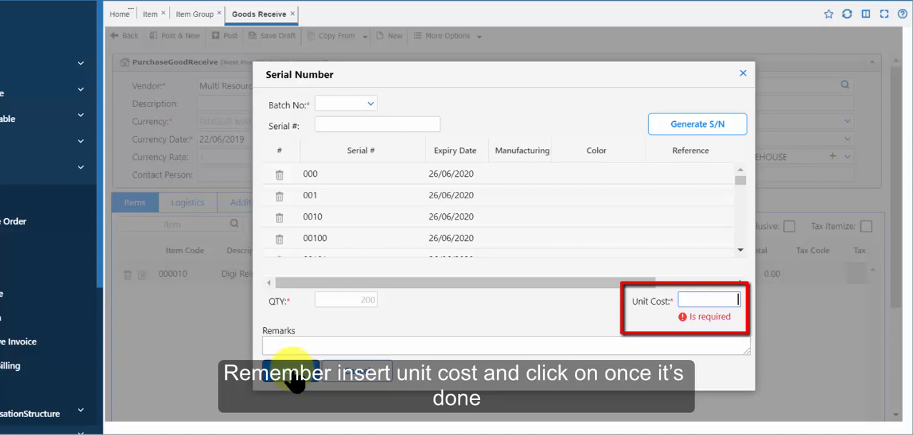
text(40)
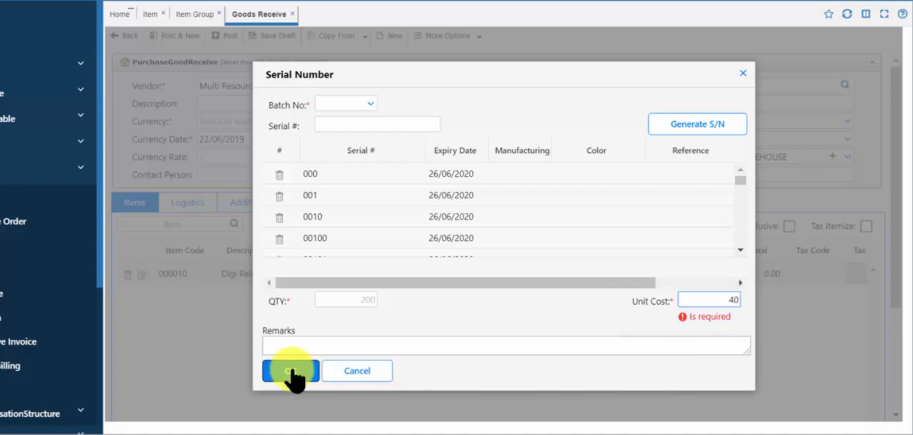
click(289, 370)
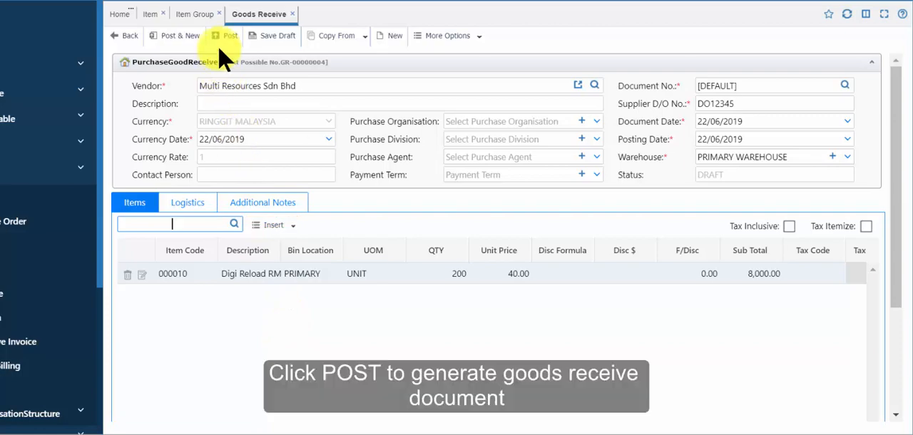
click(229, 36)
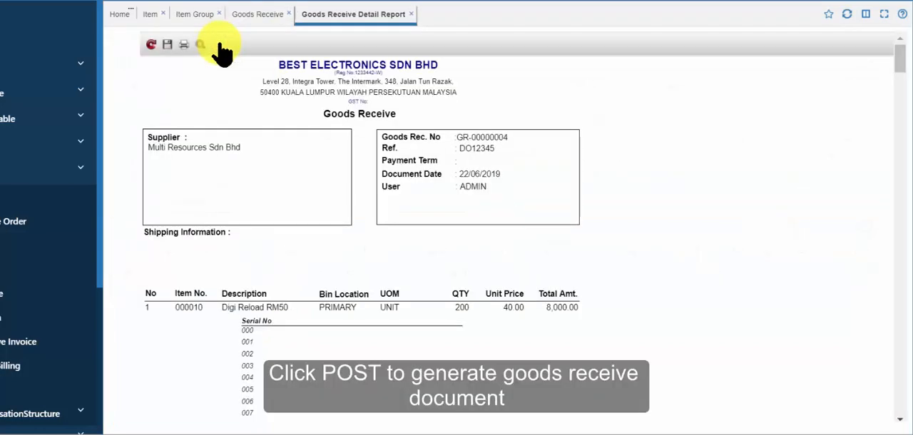
mouse_move(150, 14)
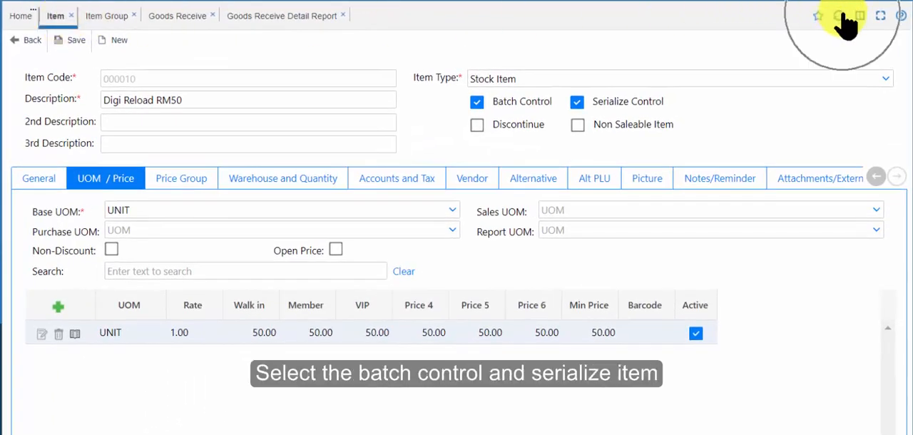
- View Digi Reload RM50's primary warehouse serial detail: 200 units expiring 26/06/2020
click(27, 40)
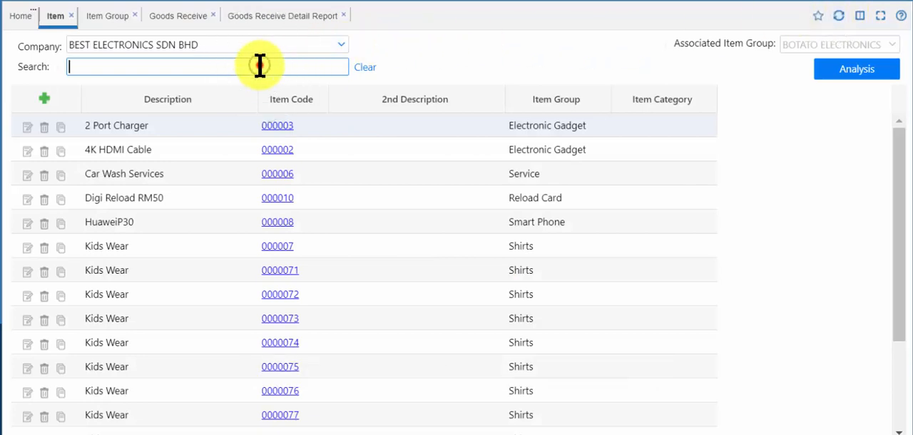
text(digi)
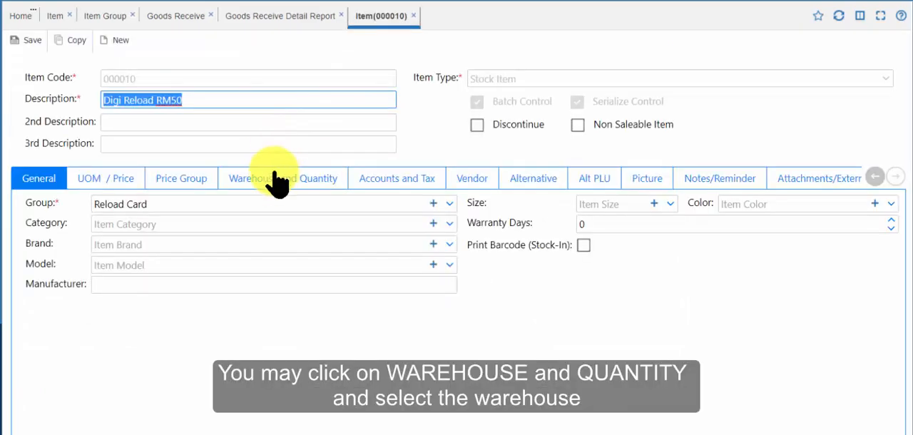
click(284, 178)
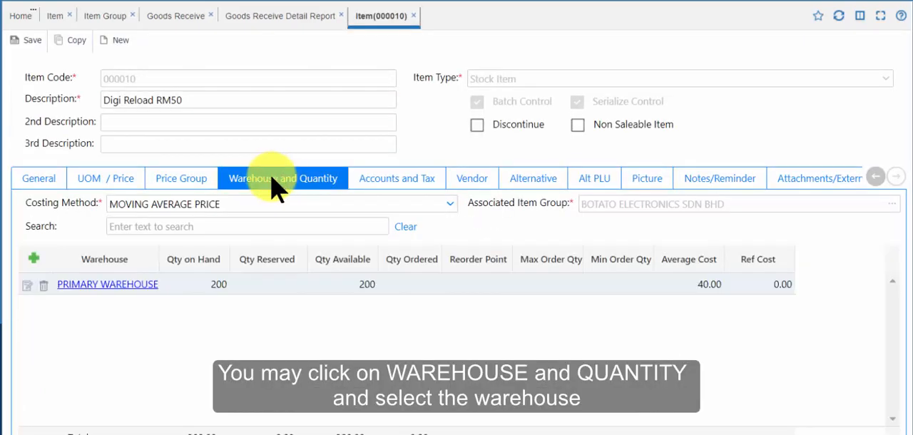
click(107, 284)
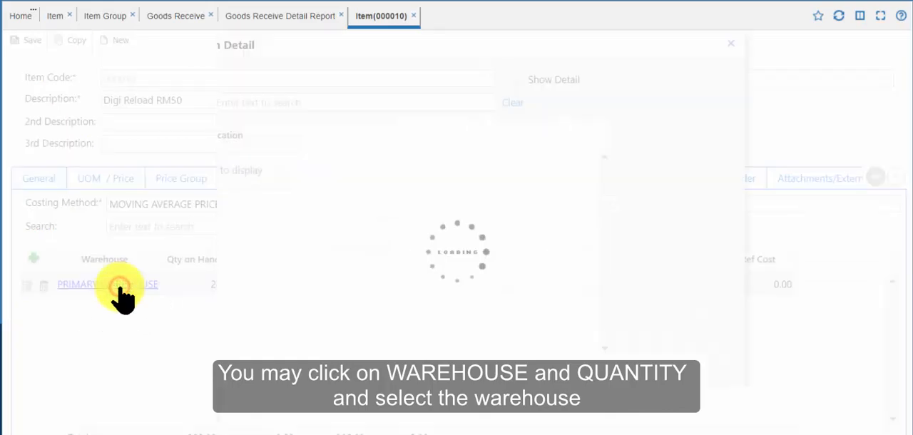
click(107, 284)
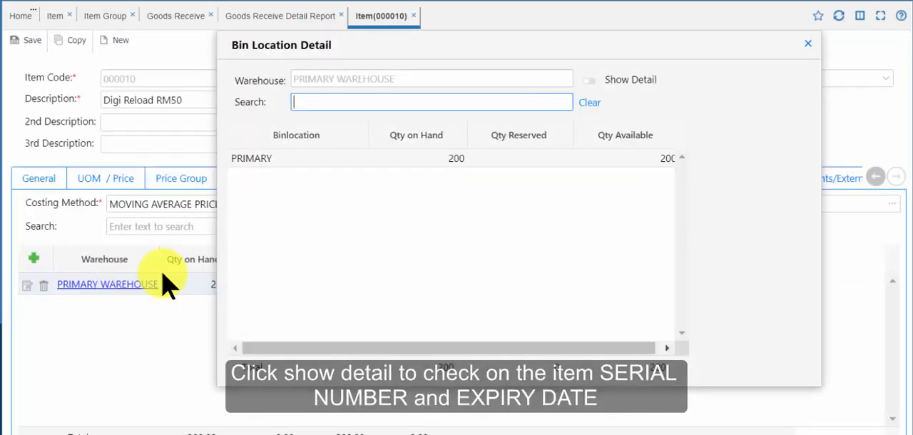
click(589, 80)
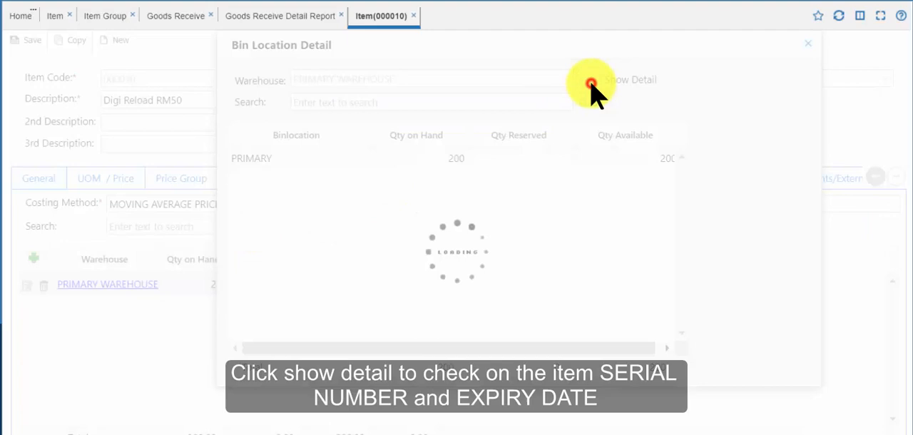
click(588, 79)
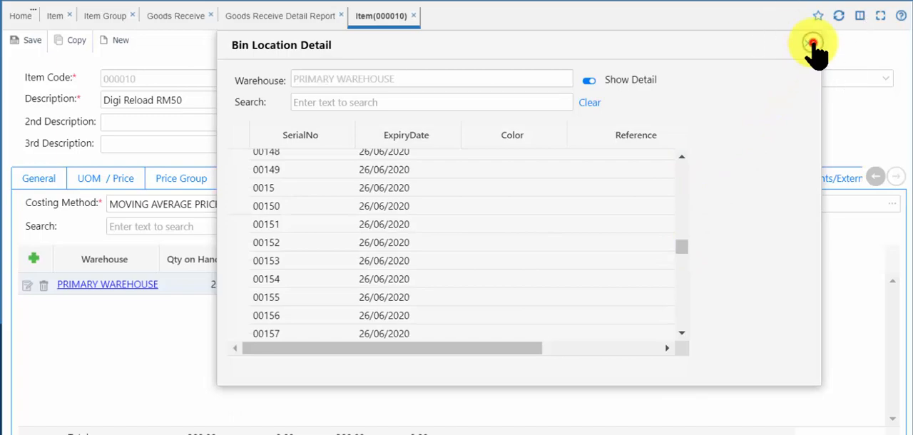
click(812, 43)
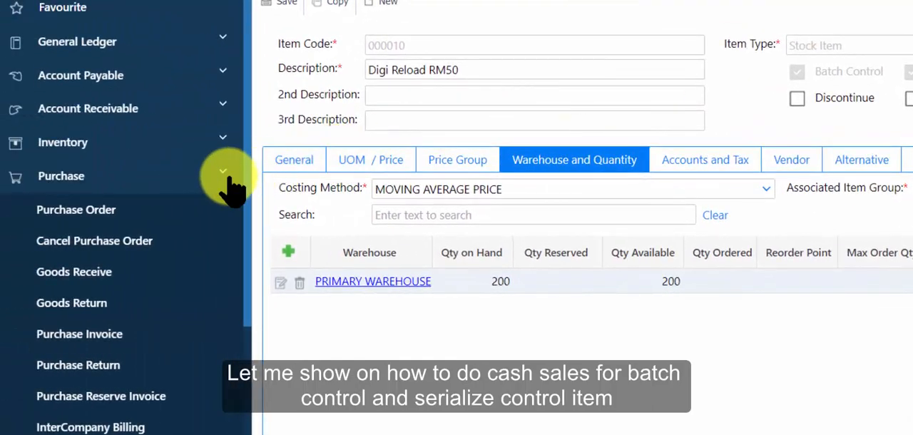
- Start a new document from Sales > Cash Sales
click(60, 176)
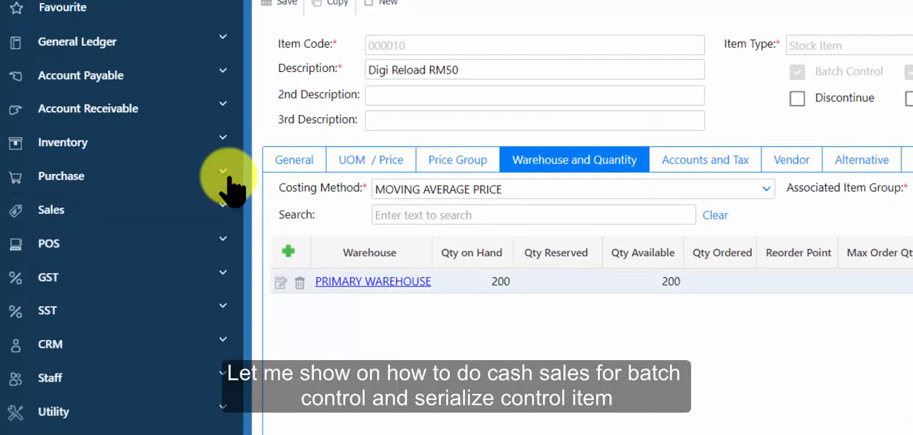
click(51, 210)
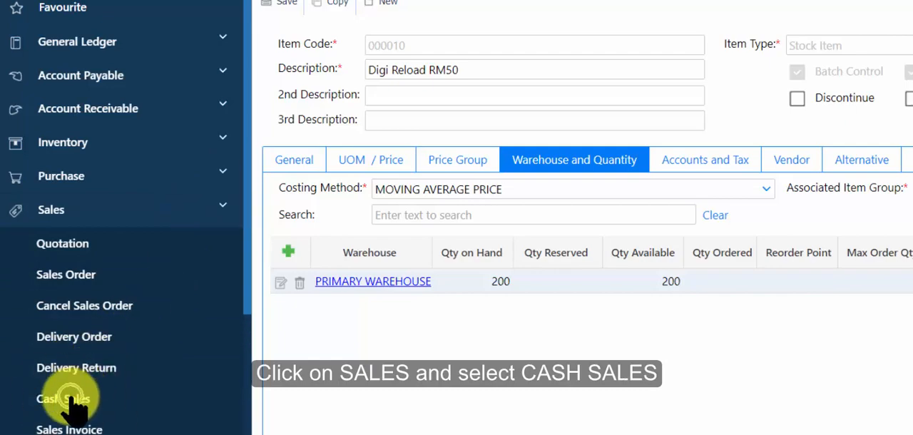
click(63, 399)
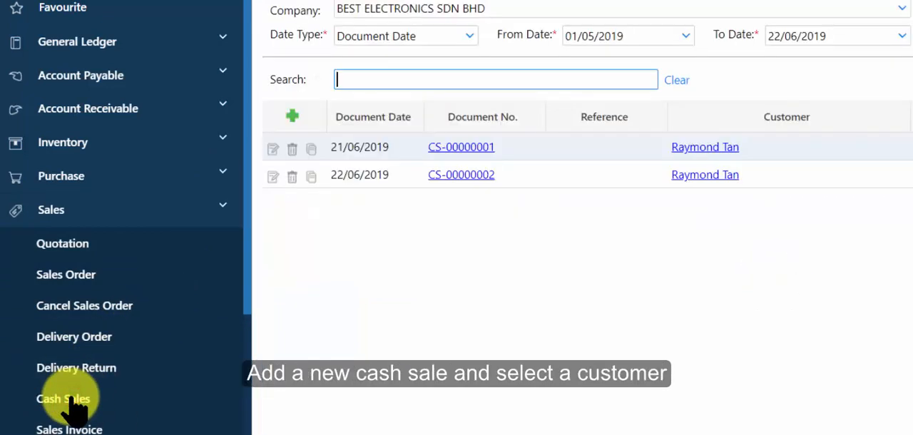
click(63, 398)
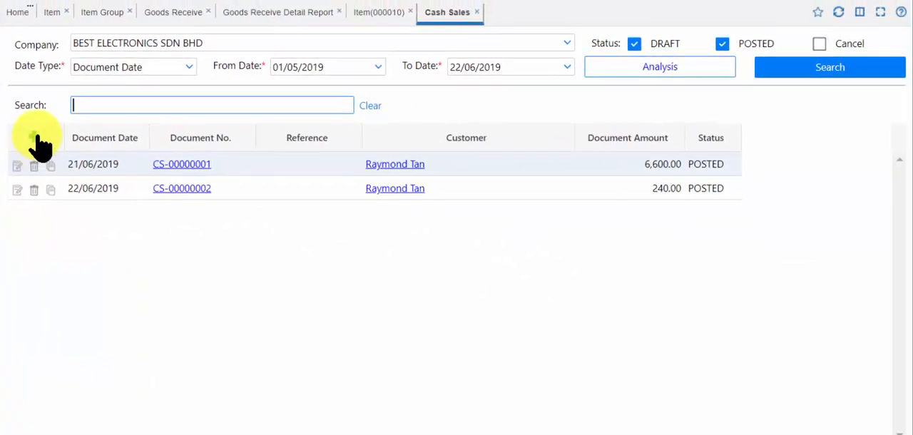
click(322, 36)
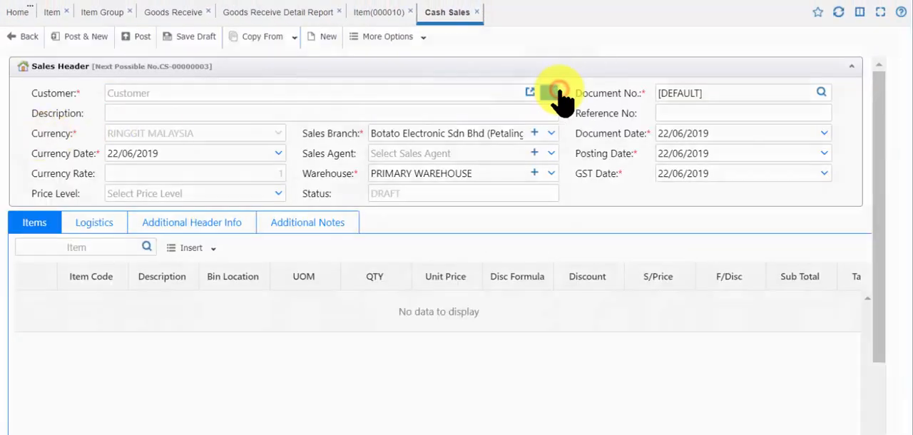
click(529, 93)
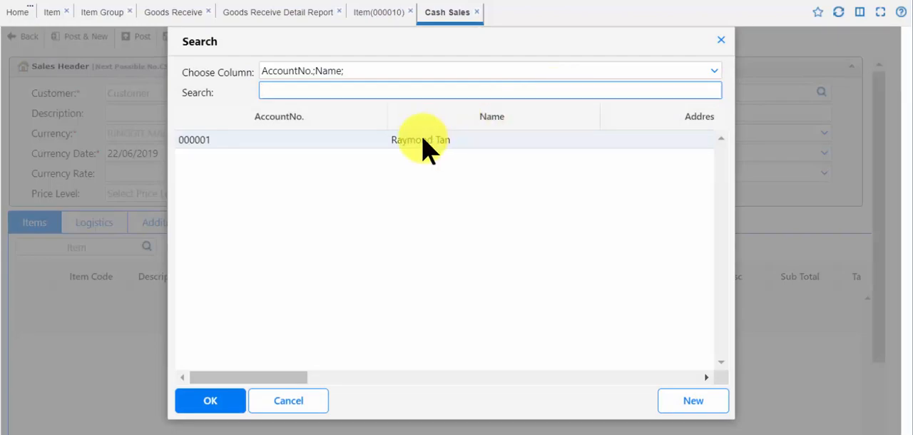
double_click(420, 139)
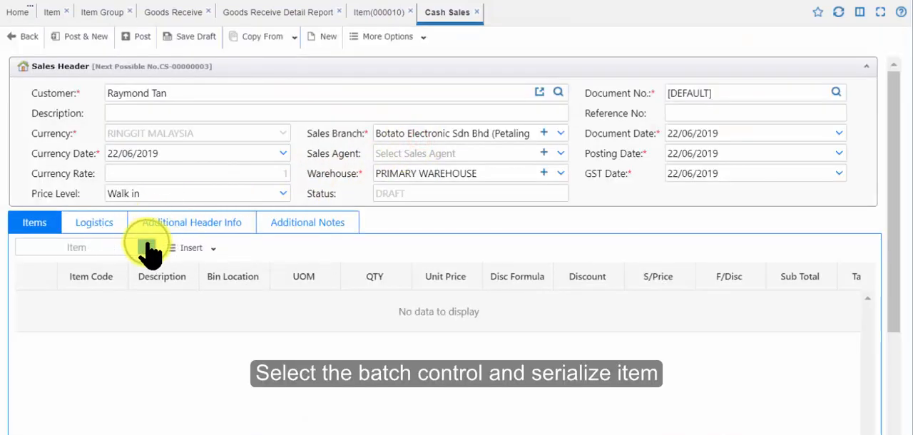
click(151, 248)
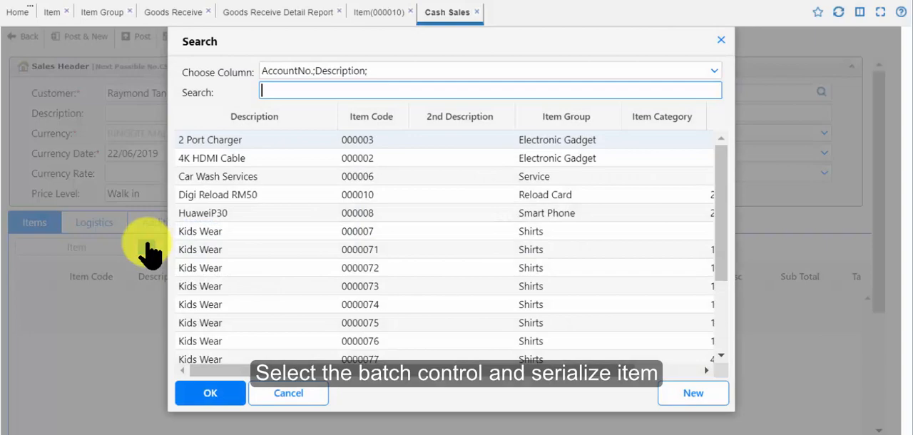
text(digi)
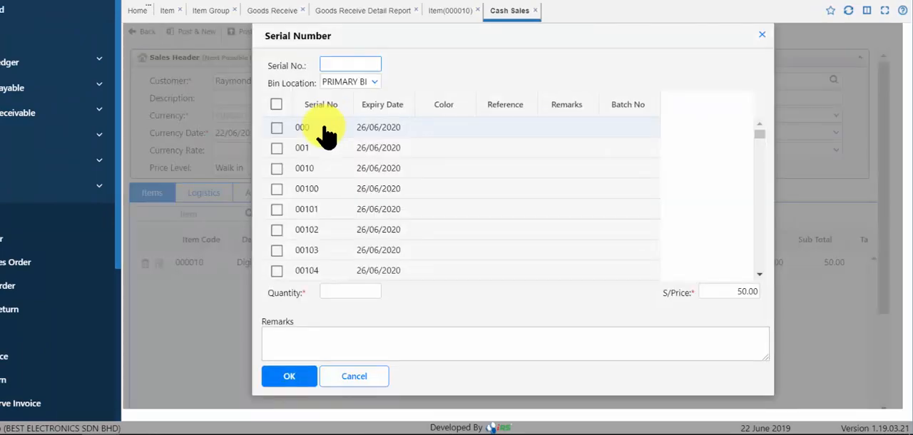
- Select serial numbers 0010 and 00100, giving 2 units totalling 100.00
click(276, 168)
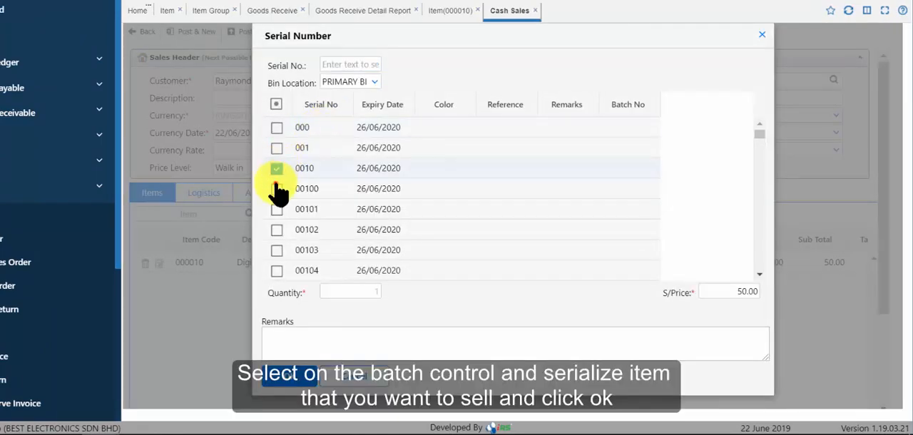
click(277, 188)
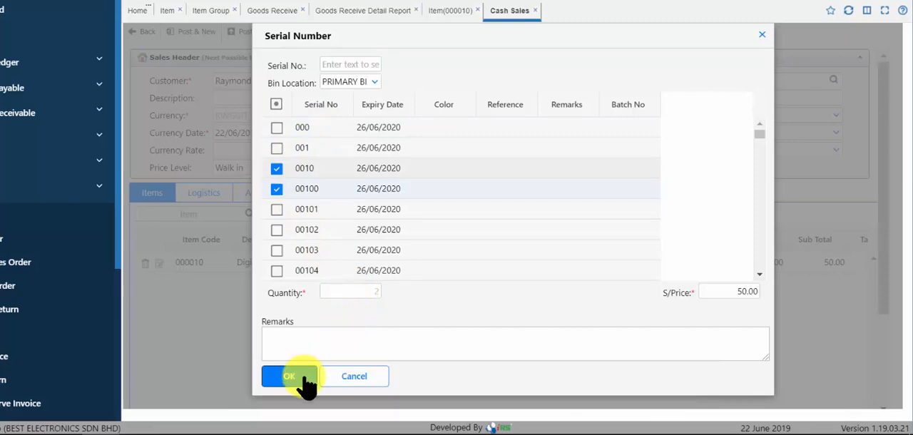
click(290, 376)
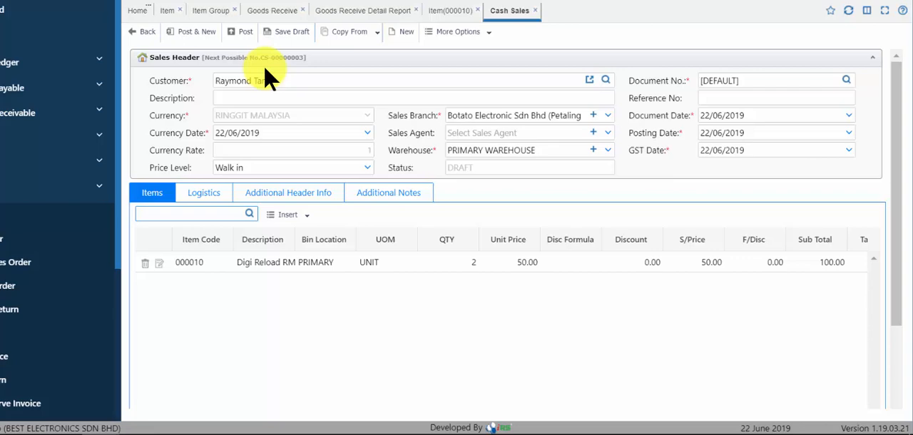
- Post the sale with a 100.00 CASH payment, producing invoice CS-00000003
click(240, 32)
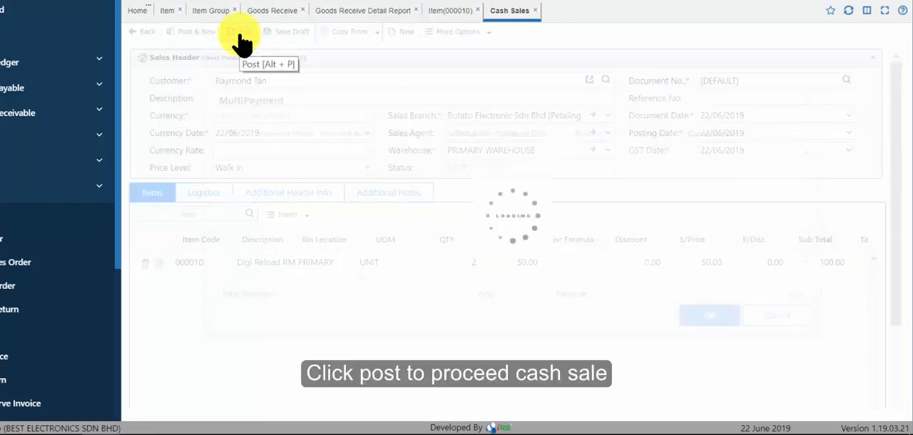
click(240, 31)
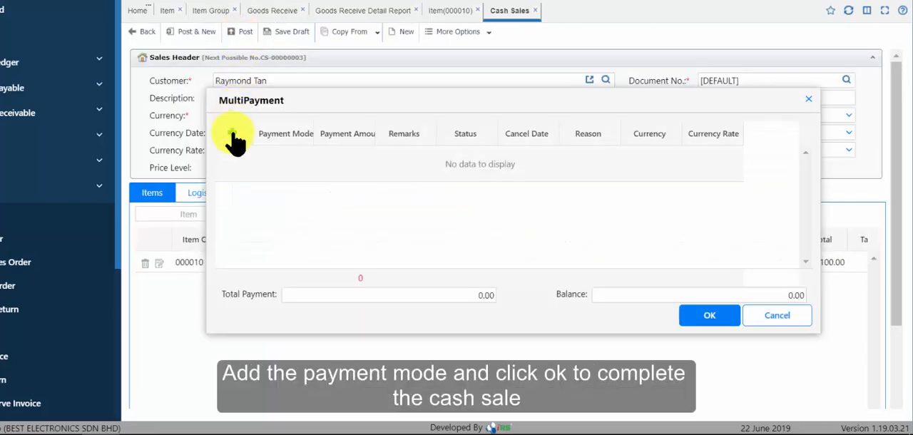
click(232, 132)
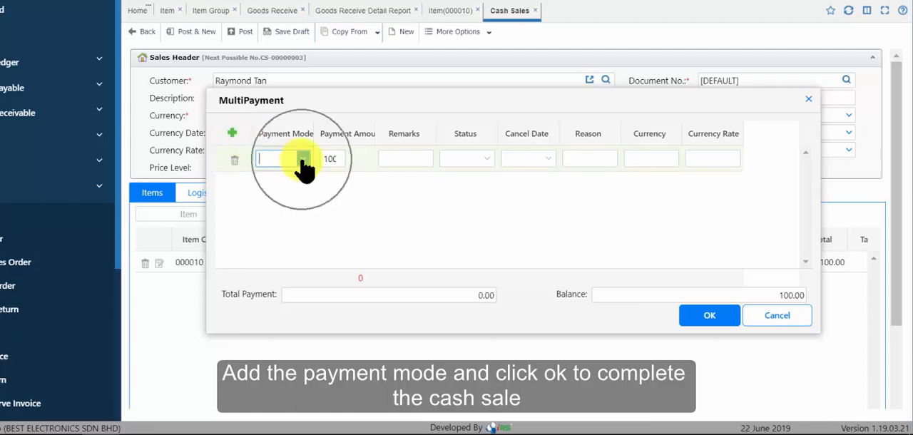
click(282, 159)
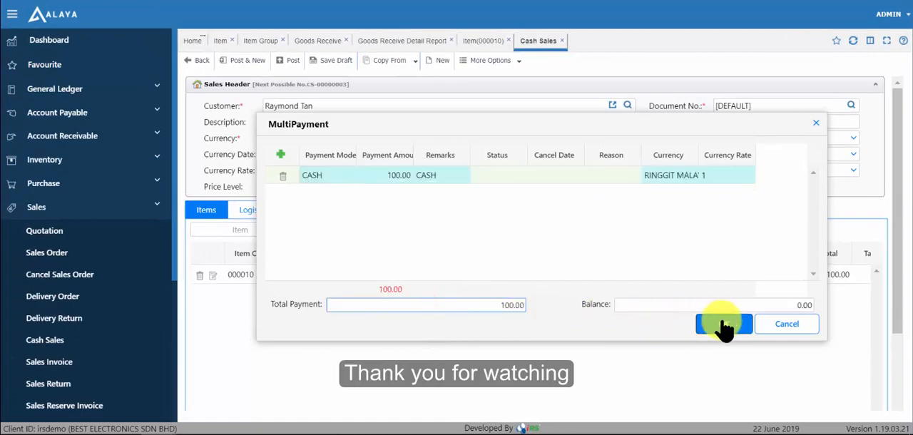
click(724, 324)
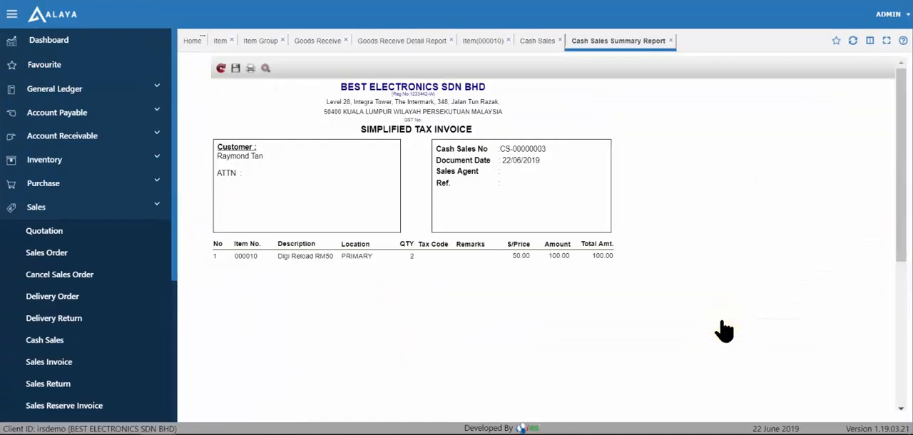